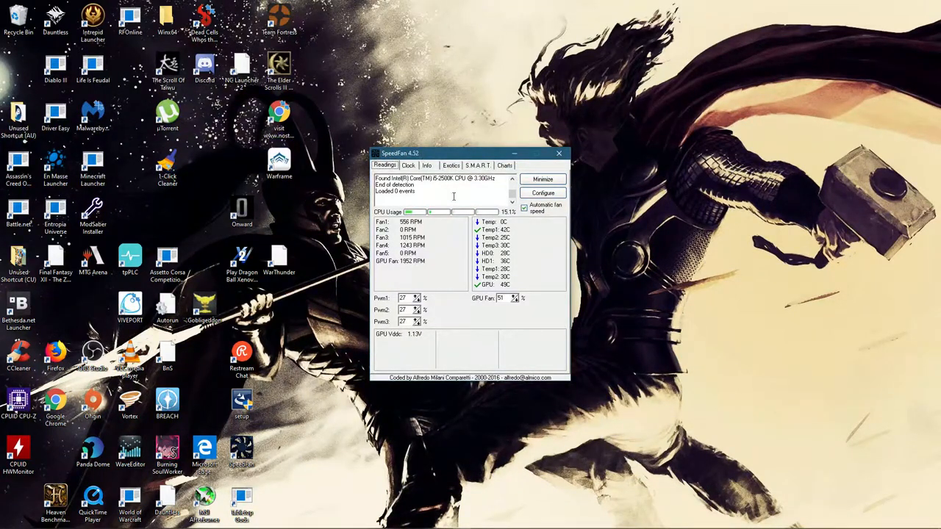
pyautogui.moveTo(506, 285)
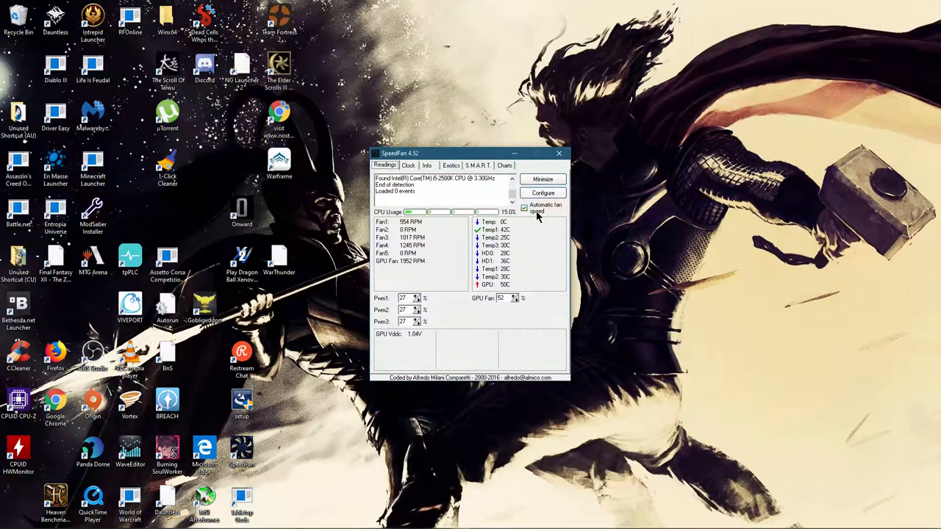
pyautogui.moveTo(543, 193)
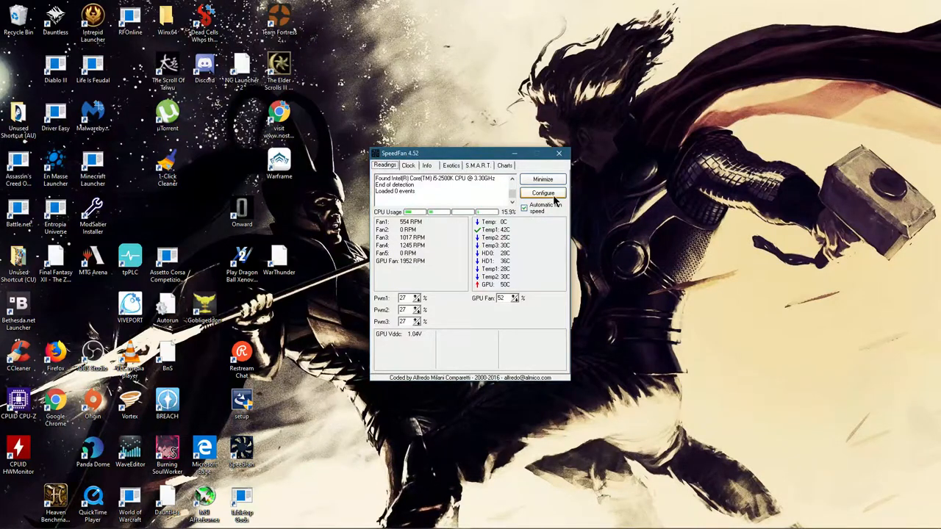
# Create a new fan controller named 'GPU FAN' on the Fan Control tab
pyautogui.click(541, 193)
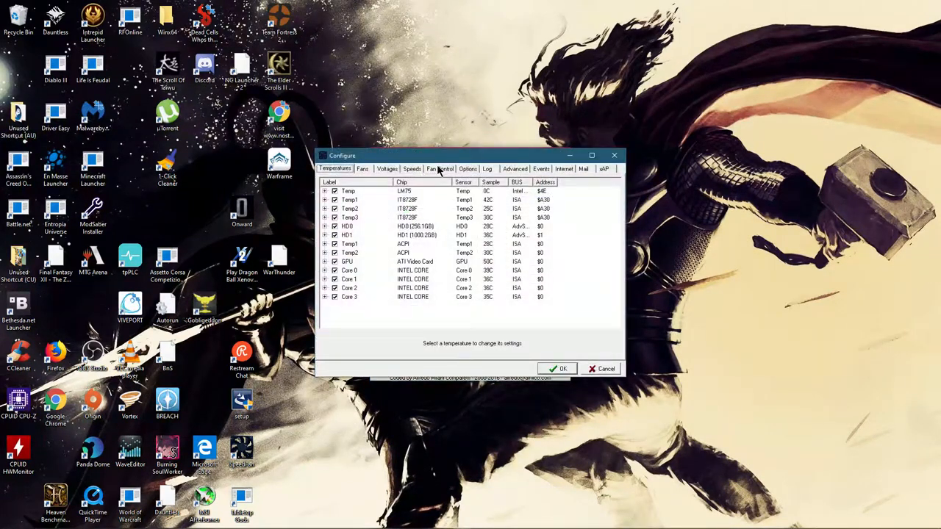
pyautogui.click(439, 169)
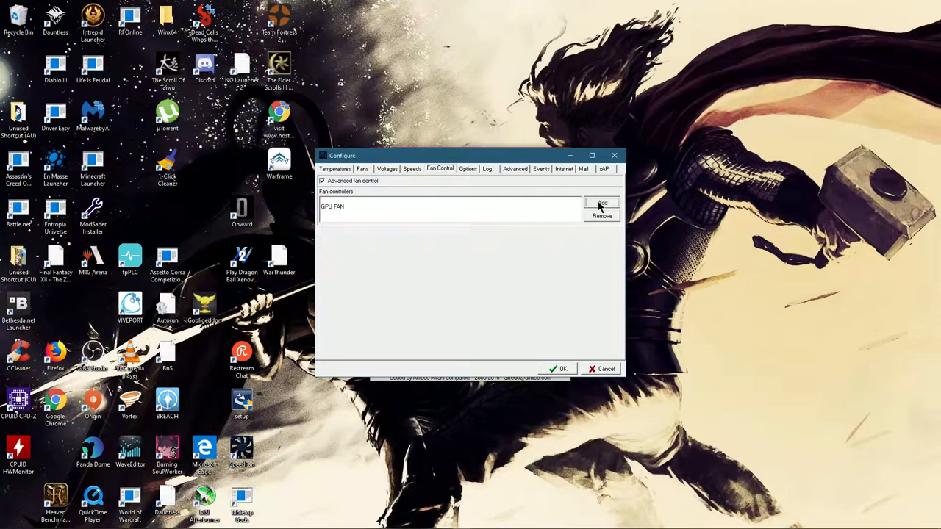
pyautogui.click(601, 202)
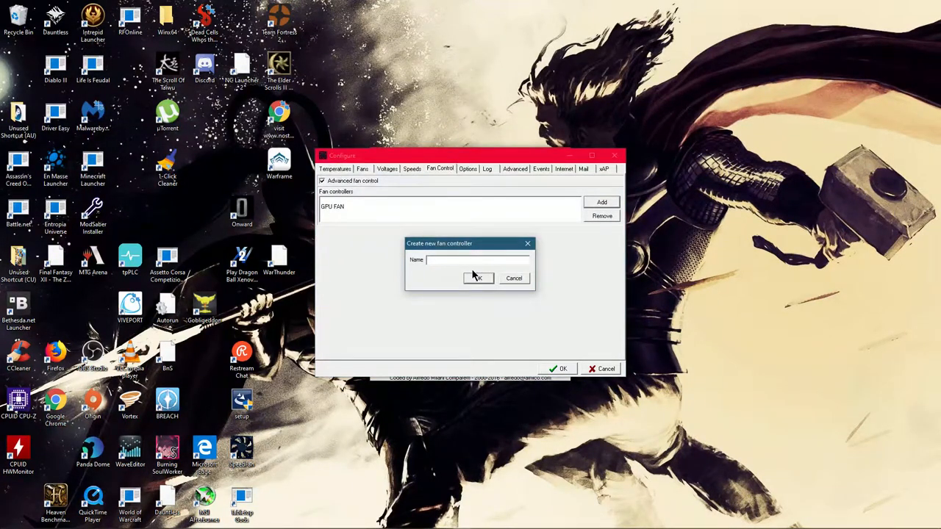
pyautogui.click(514, 278)
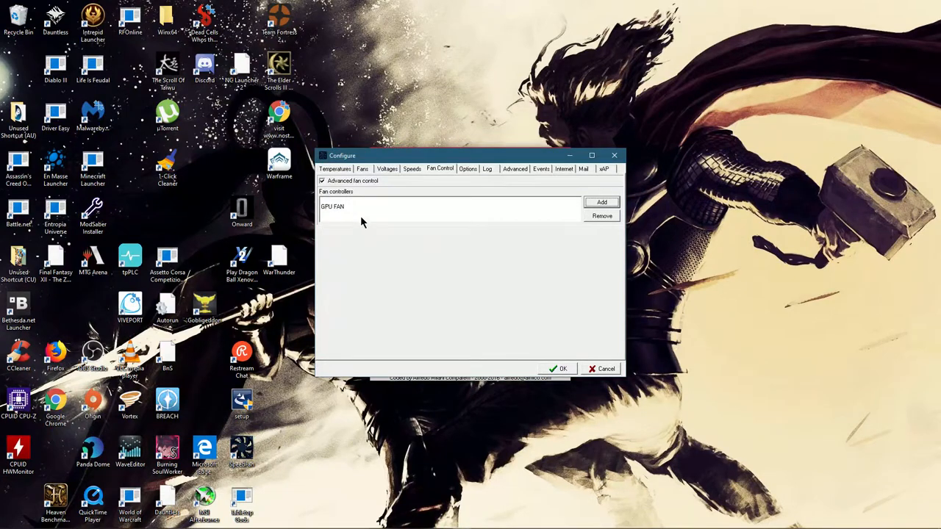
# Link GPU FAN to the GPU fan, using the ATI Video Card GPU temperature
pyautogui.click(337, 314)
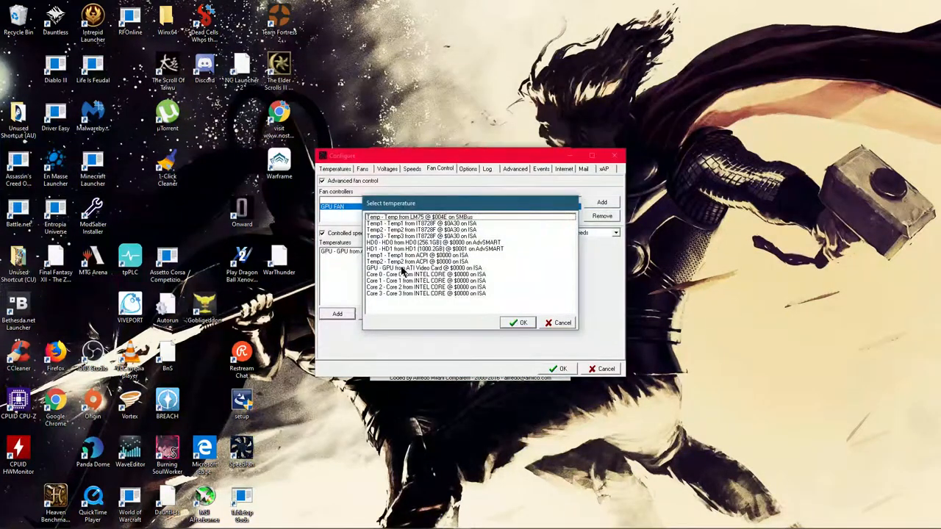
pyautogui.click(432, 268)
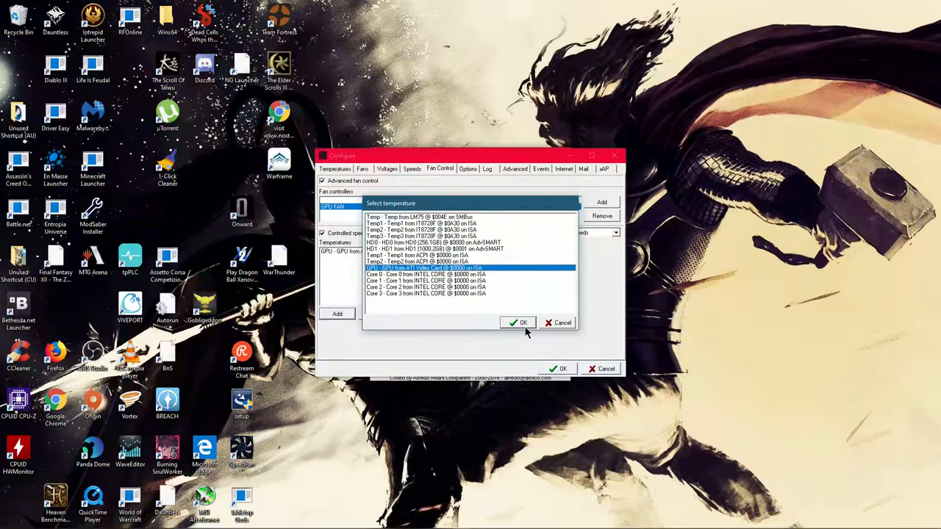
pyautogui.click(519, 322)
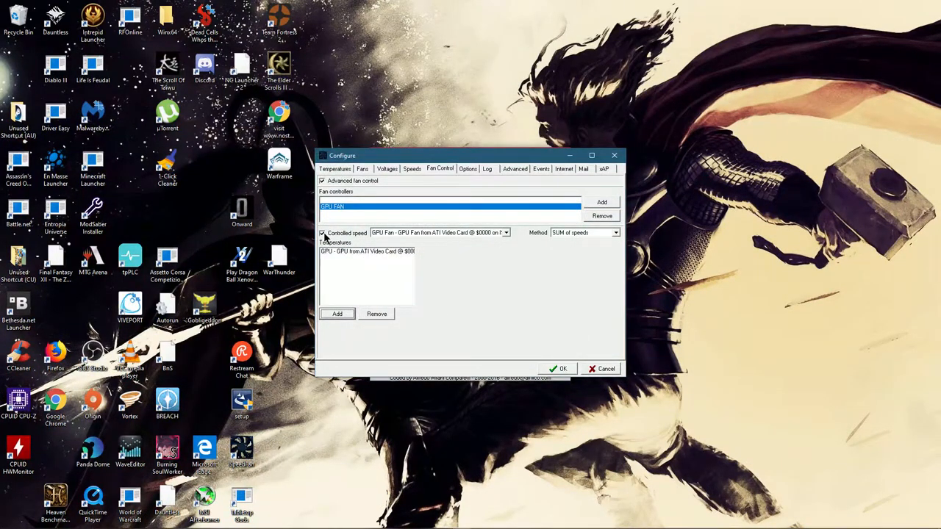
pyautogui.moveTo(573, 240)
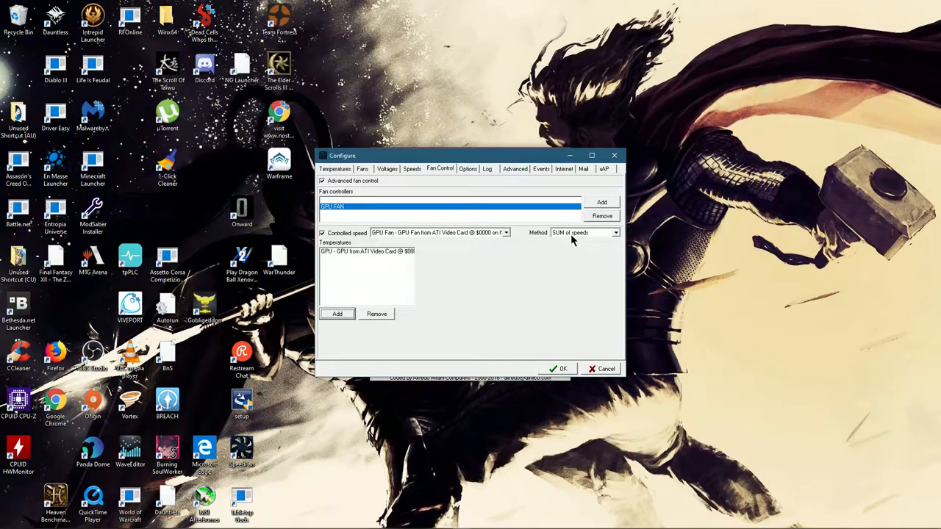
# Shape the GPU response curve from 30°C up to 100% at 85°C, then view the fans list
pyautogui.click(367, 250)
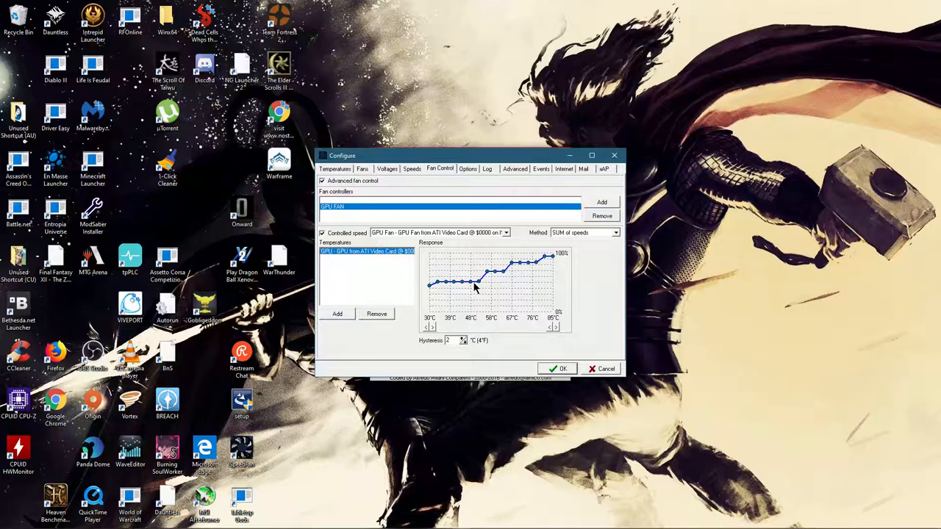
pyautogui.moveTo(430, 291)
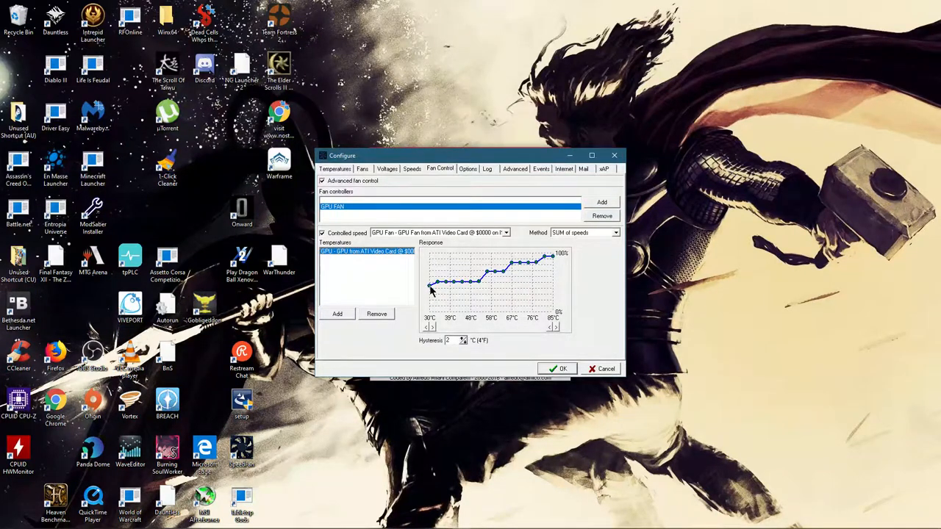
pyautogui.moveTo(554, 271)
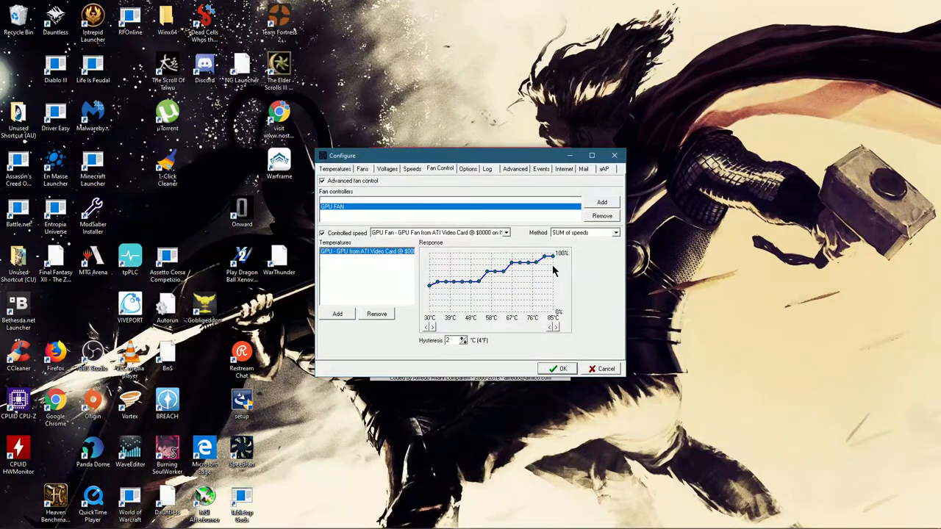
pyautogui.moveTo(439, 223)
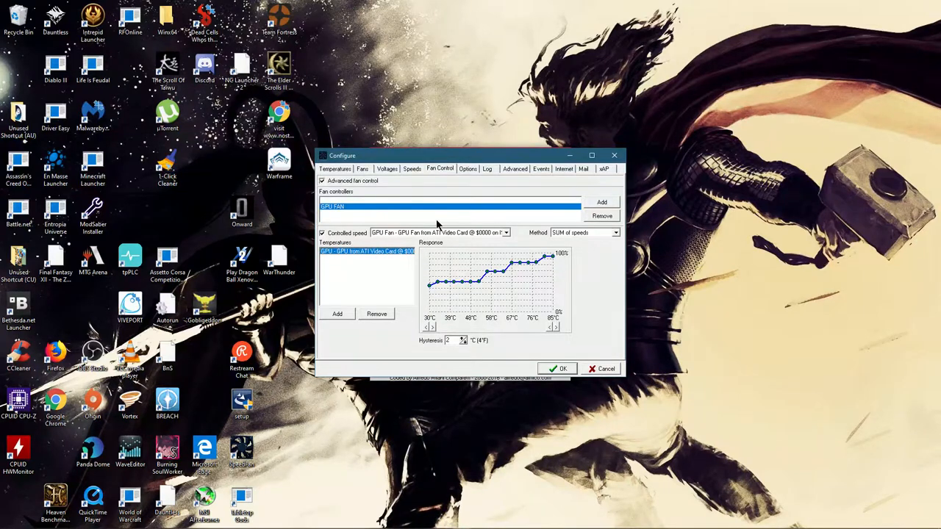
pyautogui.click(362, 169)
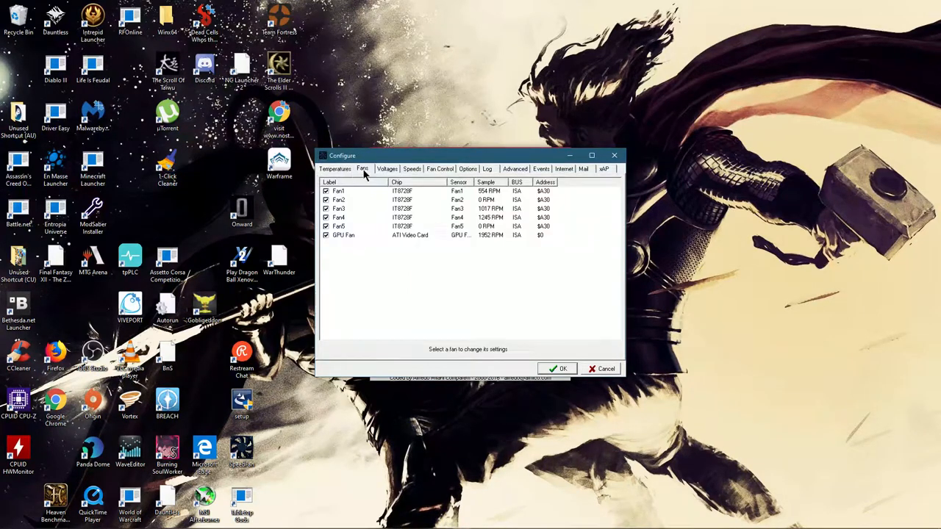
# Give the GPU sensor a desired temperature of 33°C, warning 85°C, and close configuration
pyautogui.click(335, 169)
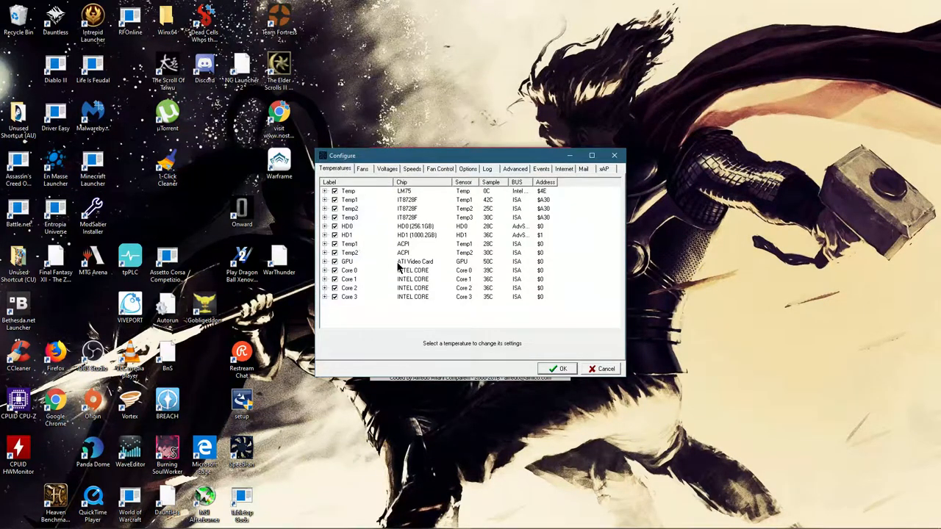
pyautogui.click(347, 261)
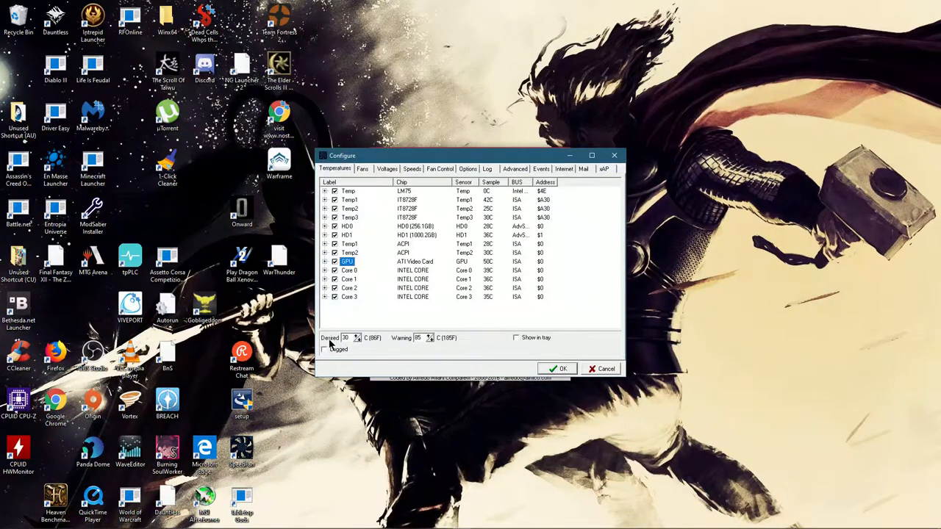
pyautogui.click(356, 334)
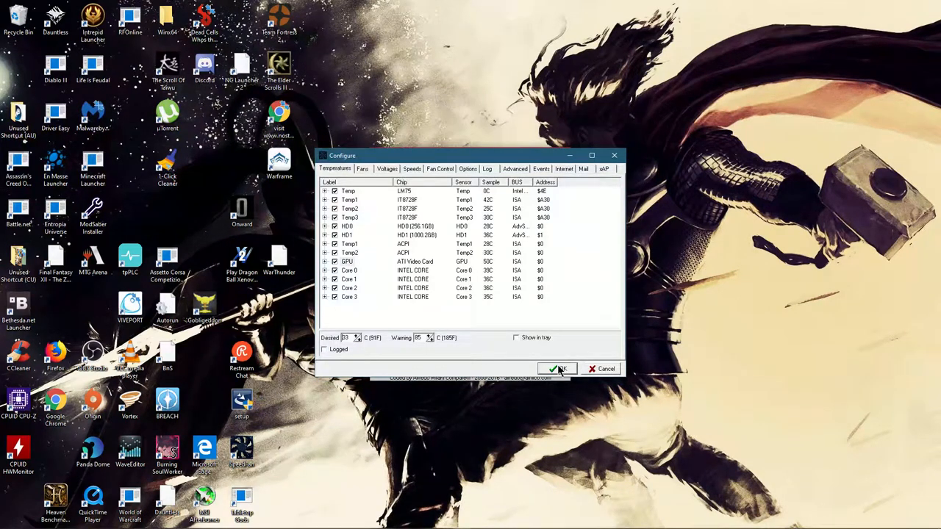
pyautogui.click(556, 368)
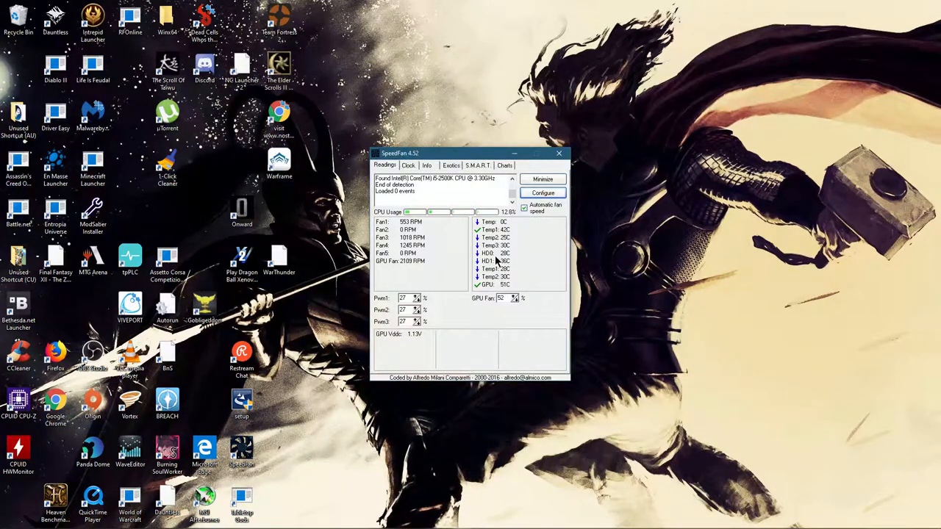
pyautogui.moveTo(492, 260)
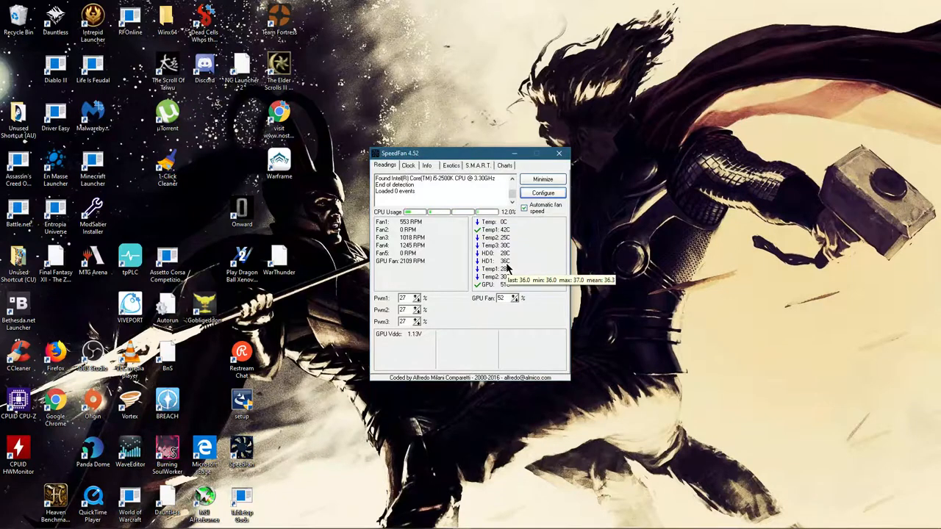